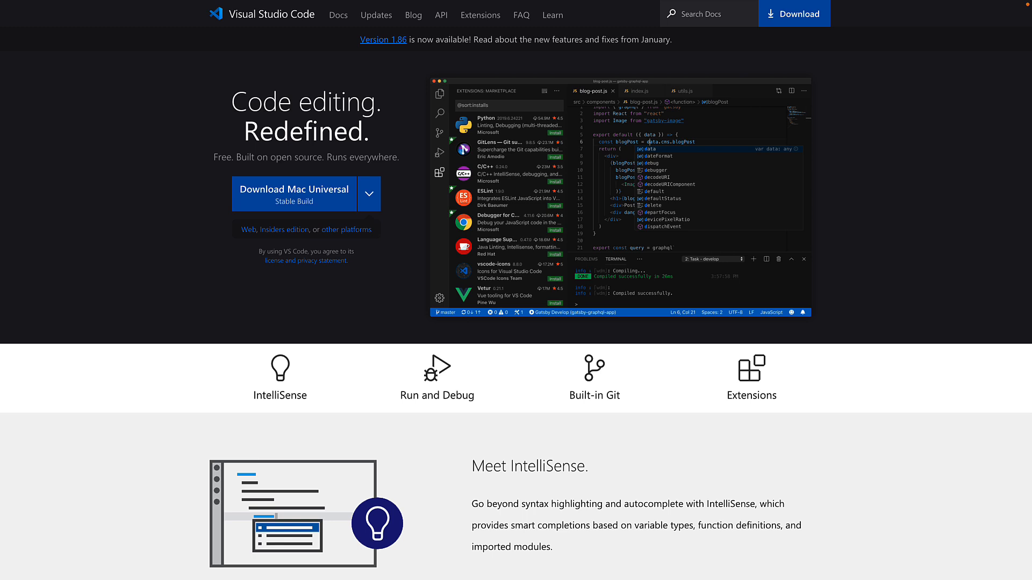
pyautogui.moveTo(113, 197)
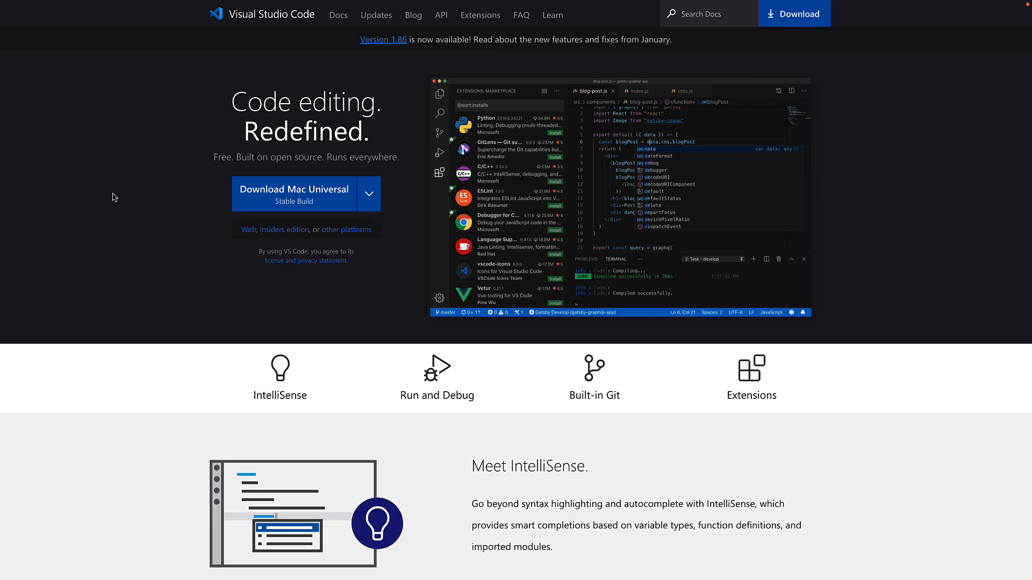
pyautogui.moveTo(304, 195)
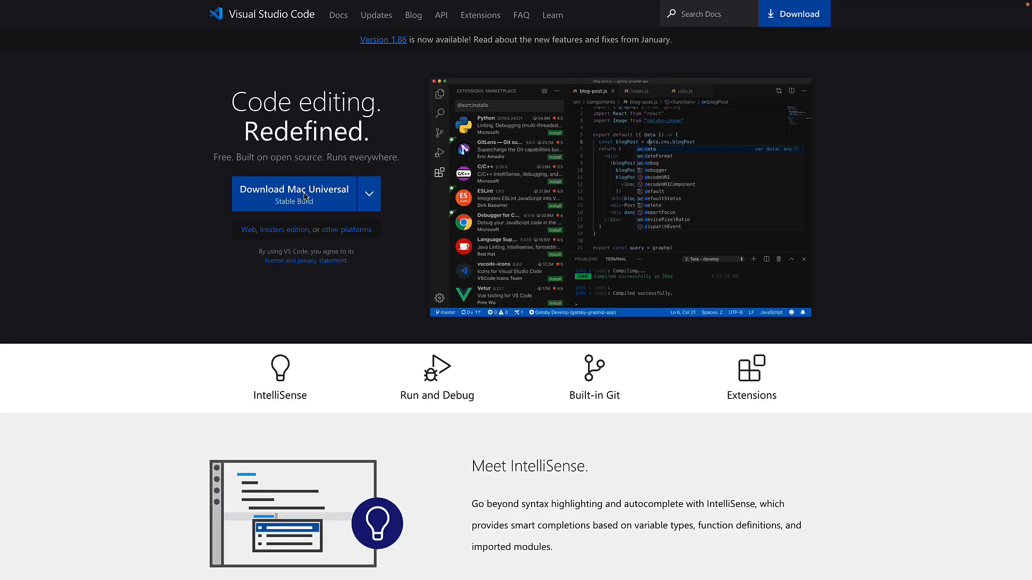
# Start downloading the stable Mac Universal build from the VS Code homepage.
pyautogui.click(293, 189)
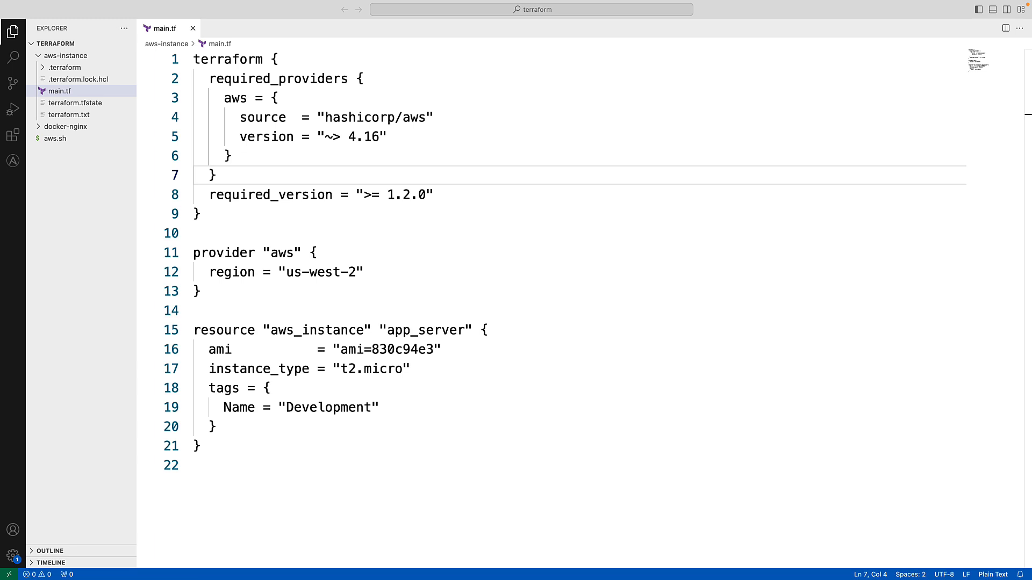
pyautogui.moveTo(13, 108)
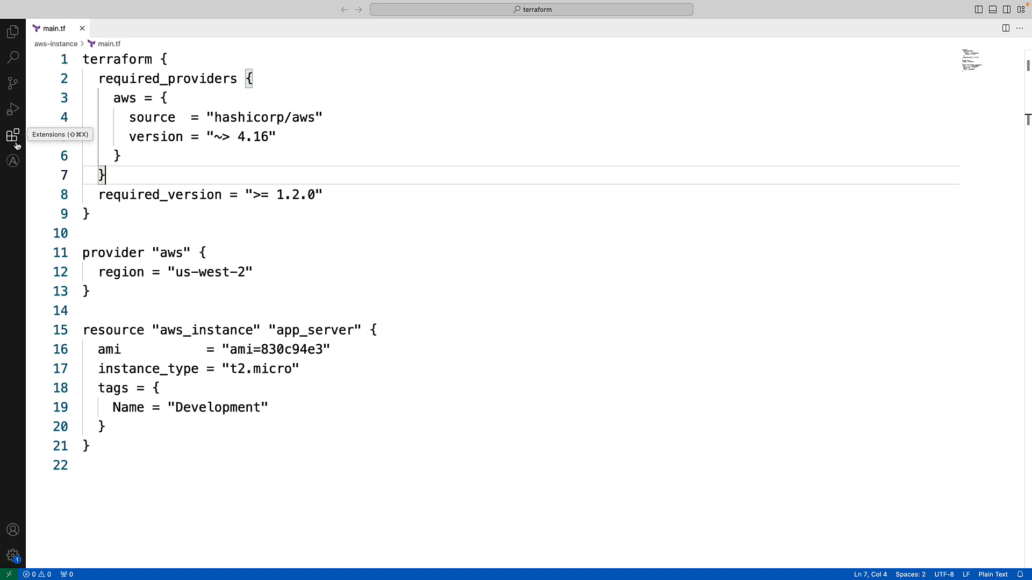
# Show the Extensions view to search the marketplace for 'terraform'.
pyautogui.click(13, 135)
pyautogui.write('terraform')
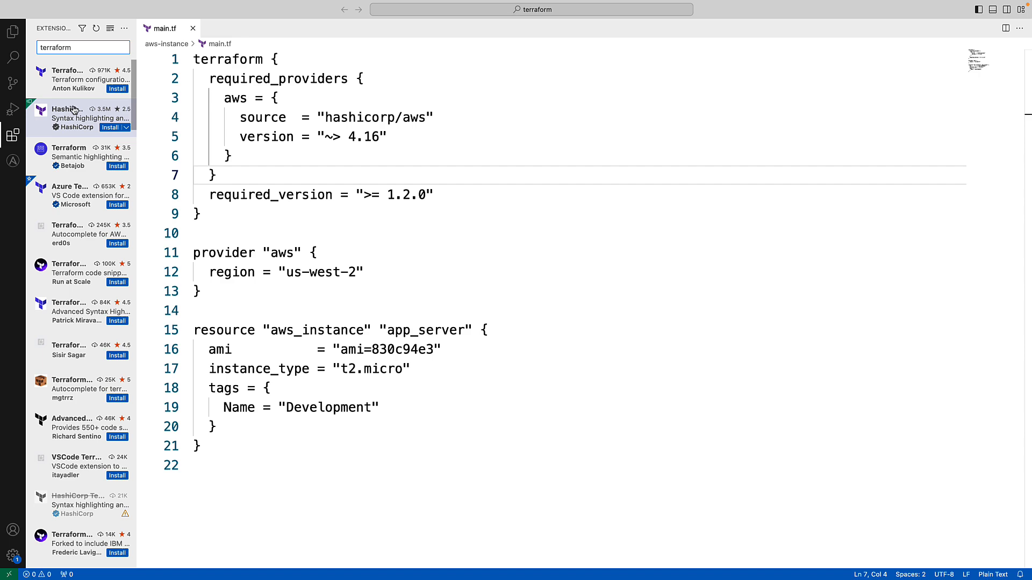
# Install the HashiCorp Terraform extension (v2.29.3) from its marketplace page.
pyautogui.click(68, 119)
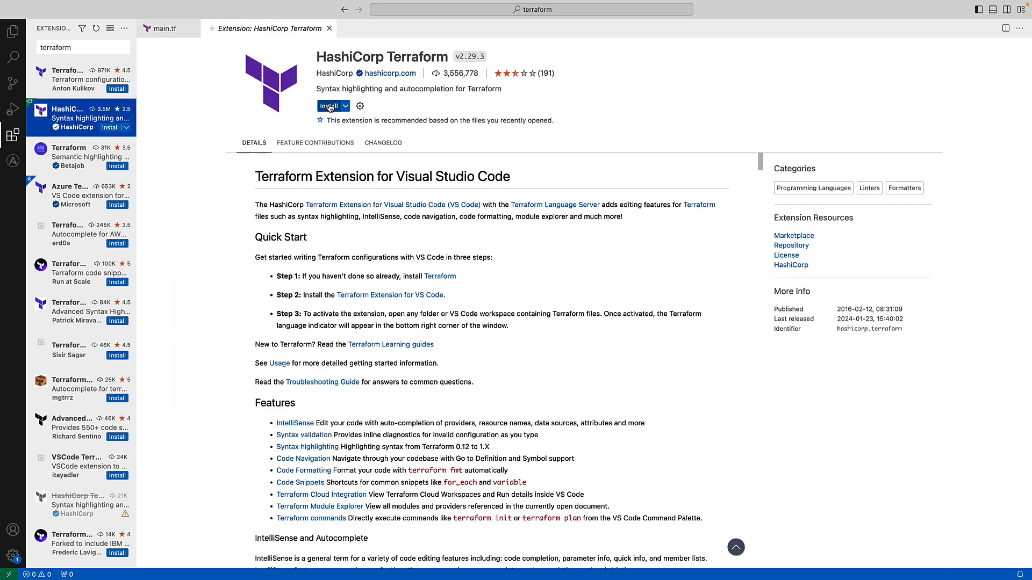
pyautogui.click(330, 106)
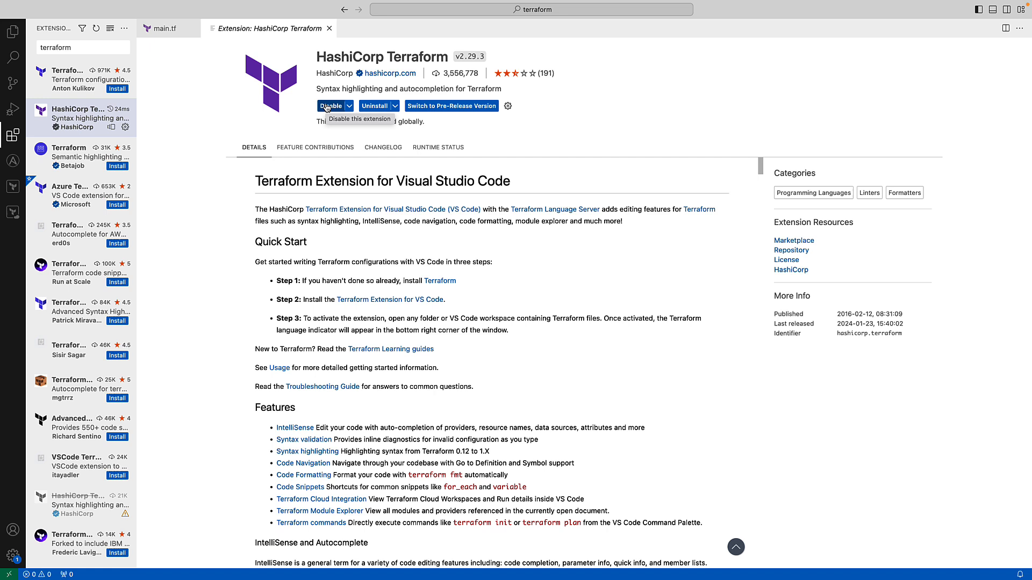
pyautogui.moveTo(264, 93)
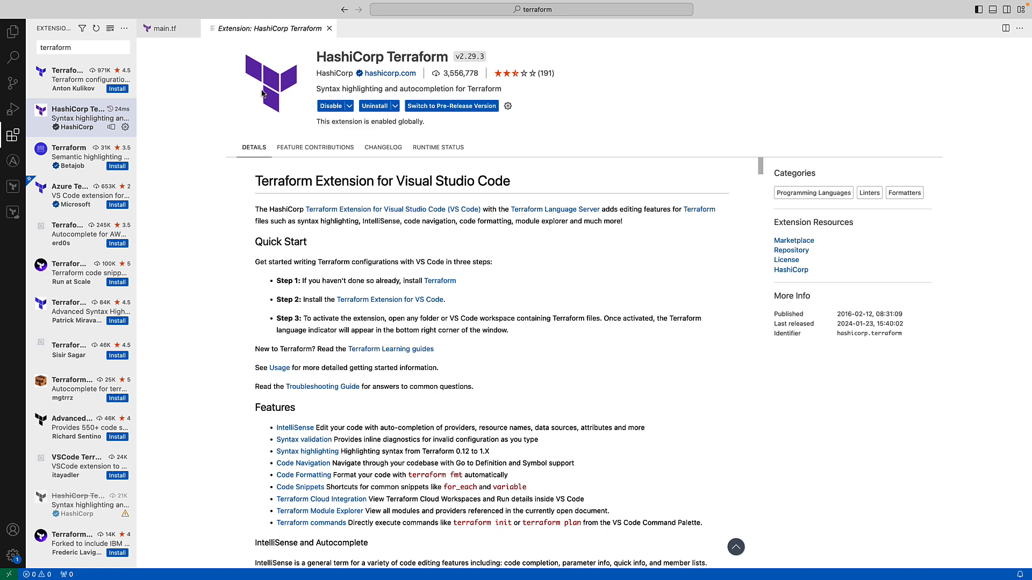
pyautogui.moveTo(232, 82)
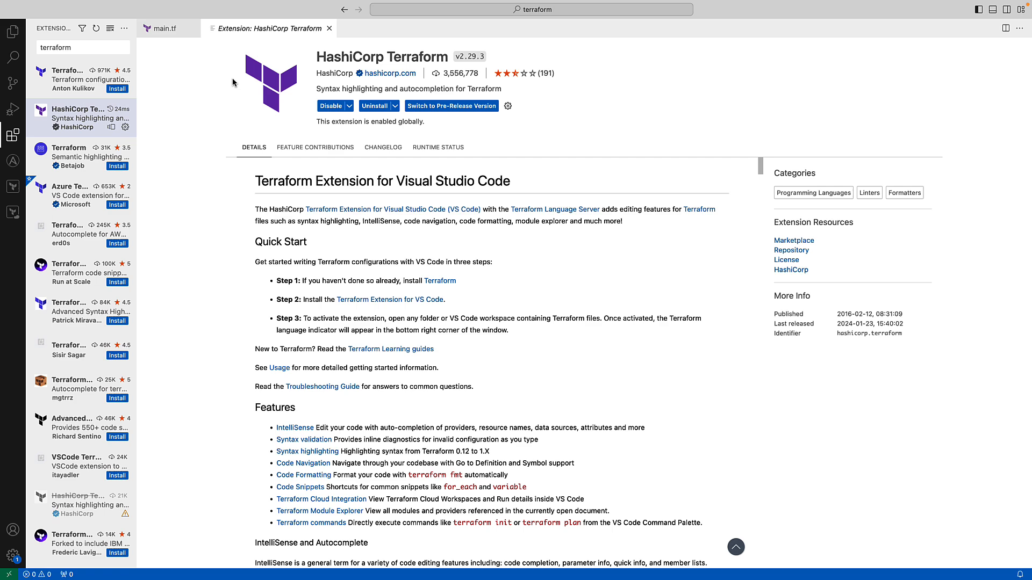
# View main.tf with Terraform syntax highlighting, then bring up the Settings editor.
pyautogui.click(163, 28)
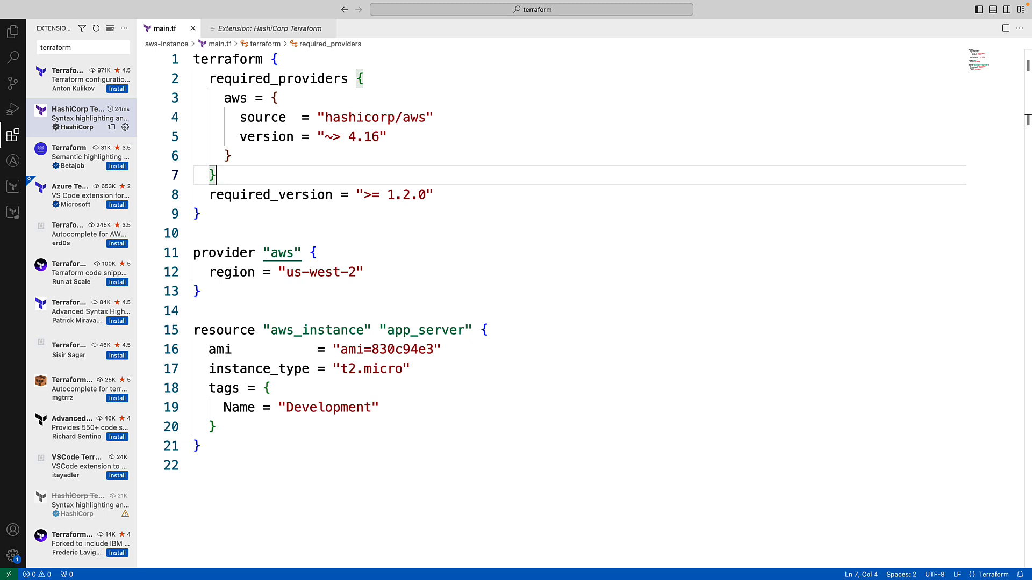
pyautogui.moveTo(409, 197)
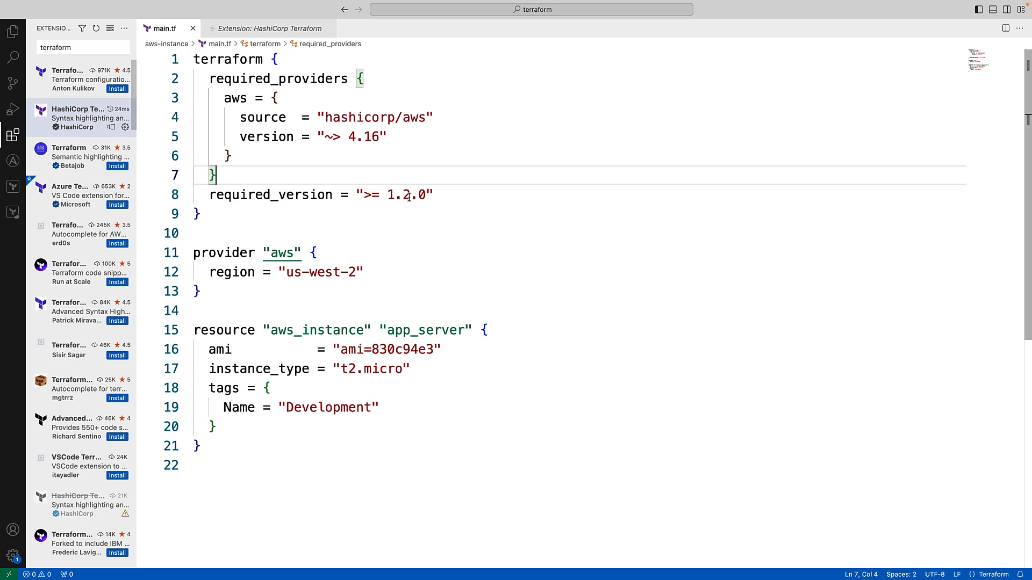
pyautogui.click(434, 118)
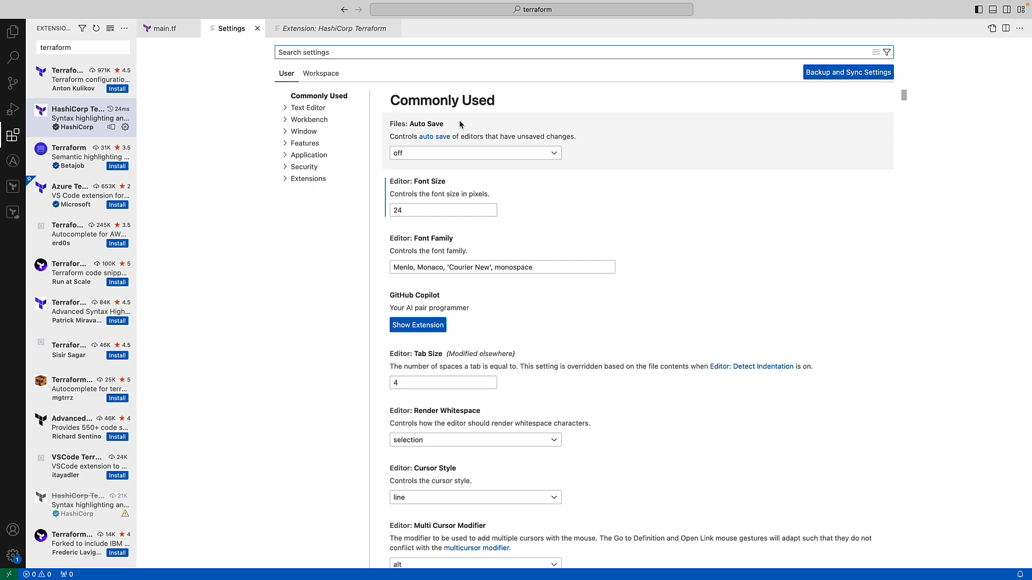
# Filter the settings to 'terraform', showing the 16 HashiCorp Terraform extension settings.
pyautogui.write('teraa')
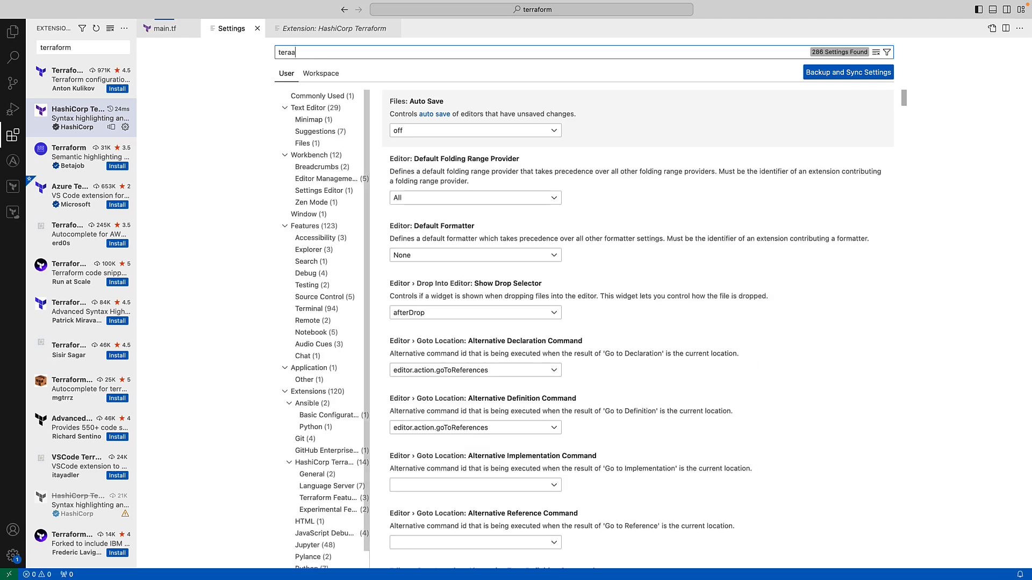
pyautogui.write('form')
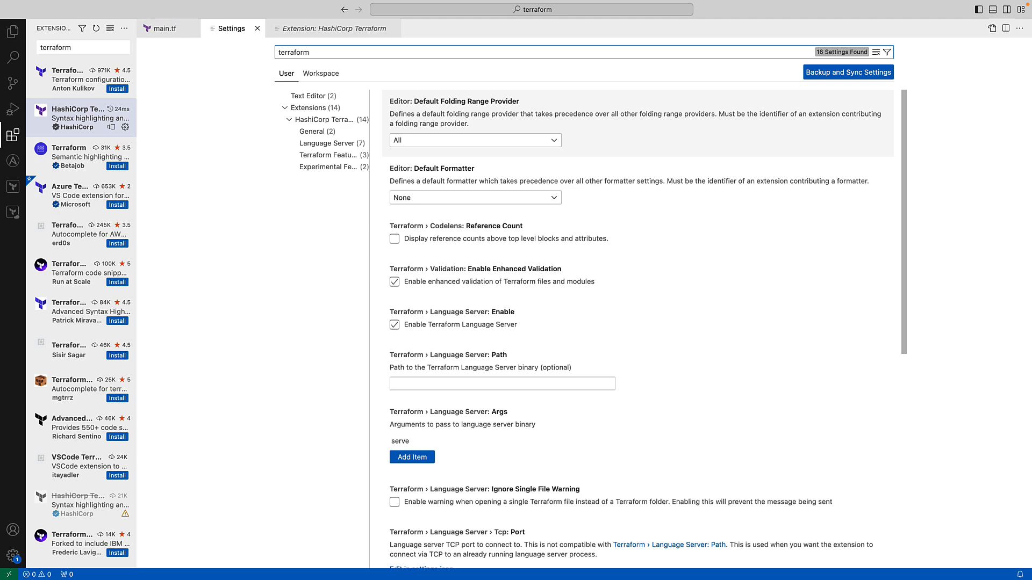
pyautogui.scroll(-3)
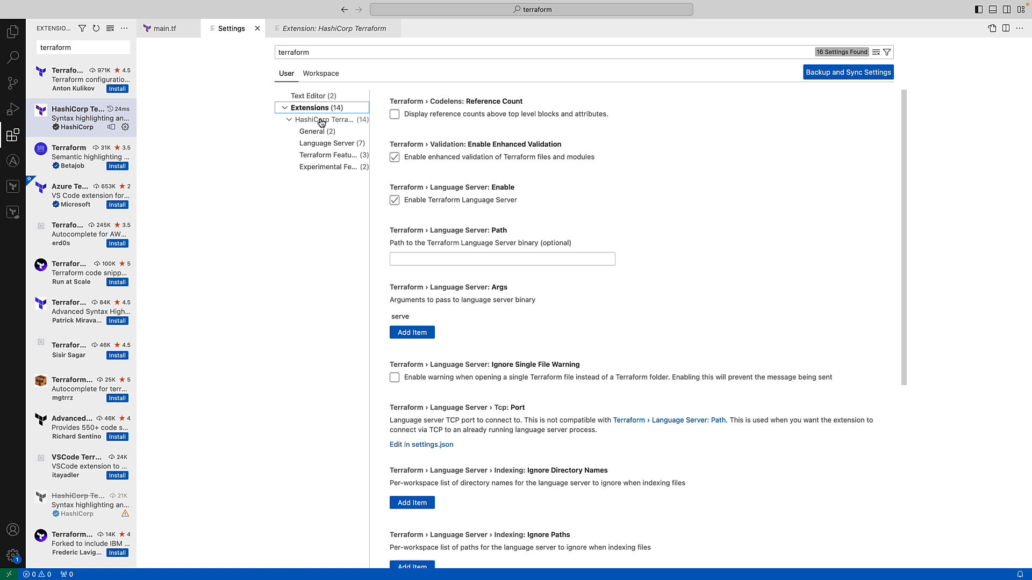
# Review the HashiCorp Terraform General settings, then return to the highlighted main.tf.
pyautogui.click(316, 131)
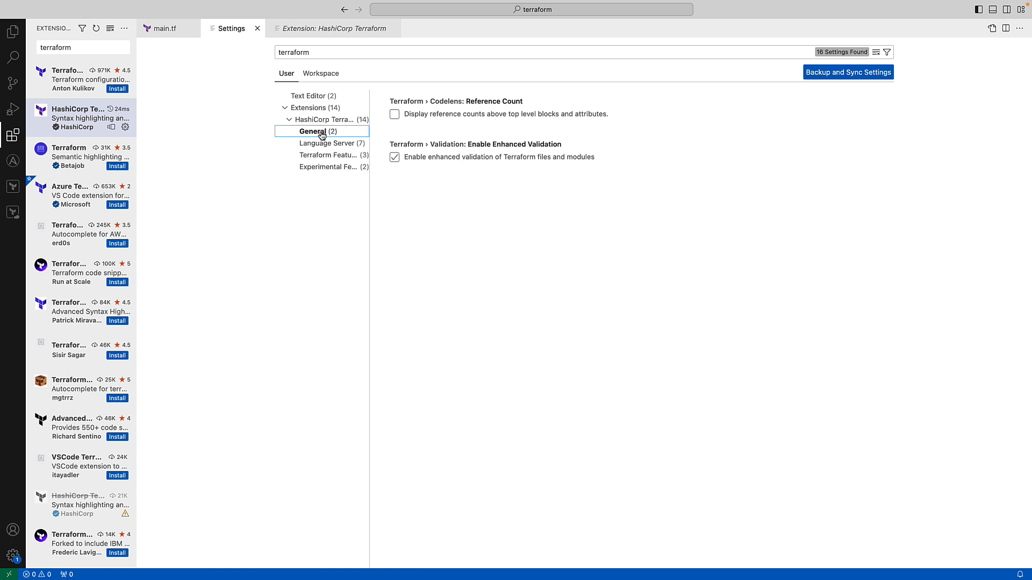
pyautogui.moveTo(353, 134)
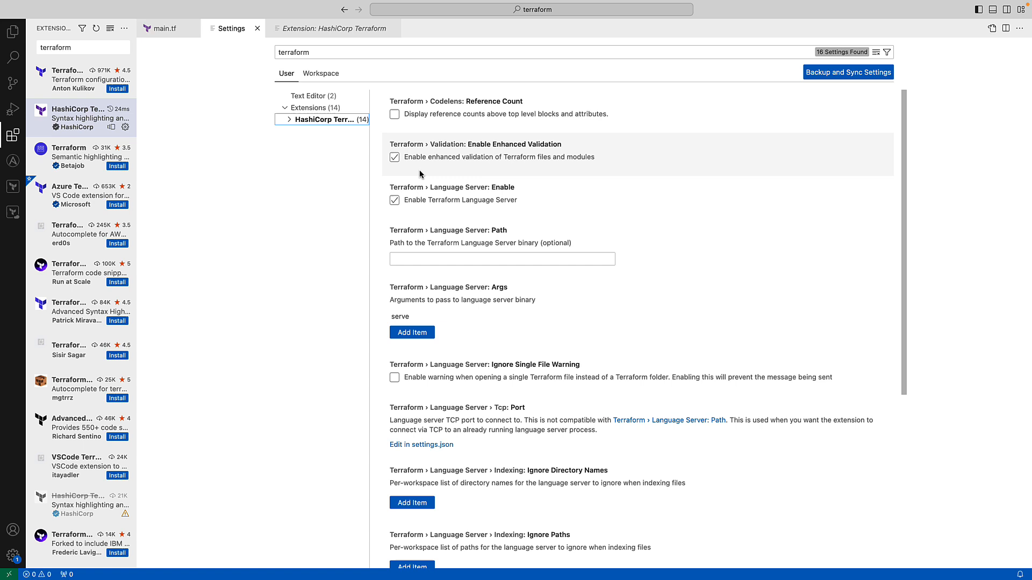
pyautogui.moveTo(424, 174)
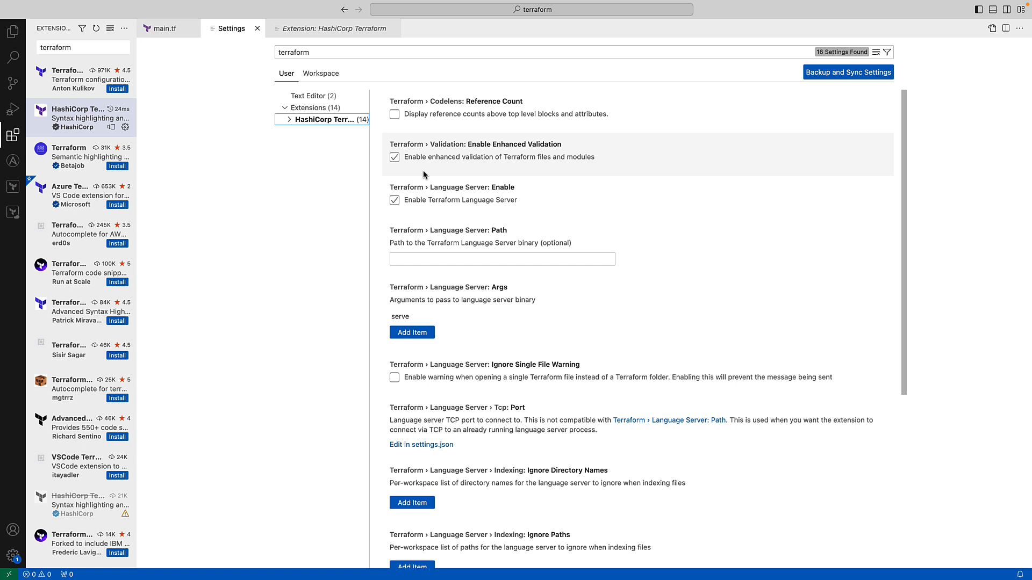
pyautogui.click(162, 28)
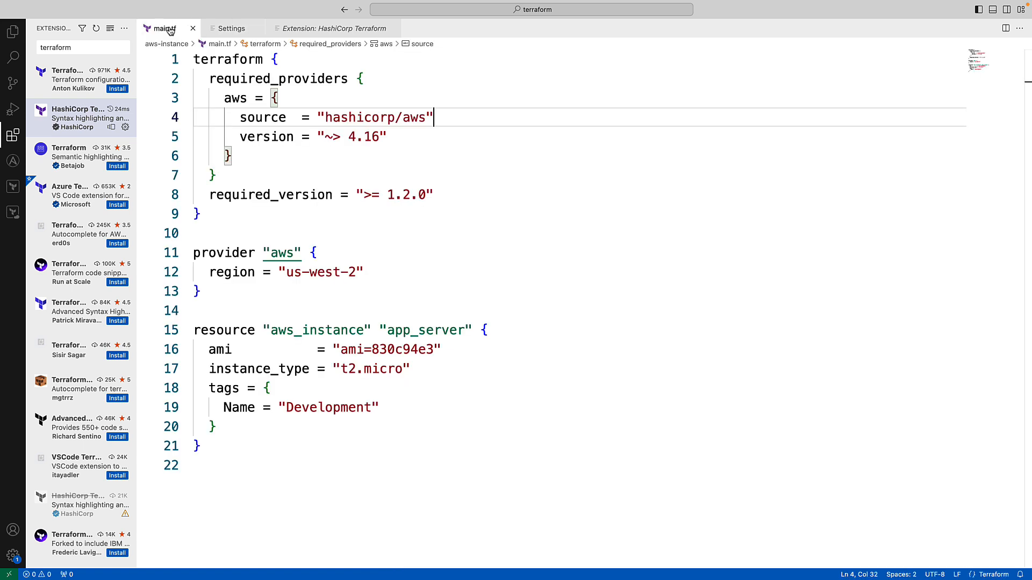